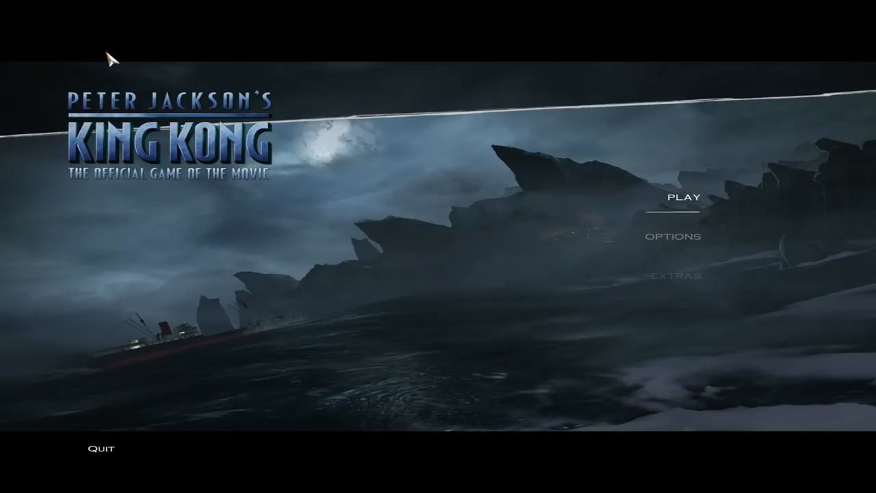
Subscribe to the channel with 457K subscribers after watching the King Kong gameplay
{"action": "left_click", "coordinate": [683, 198]}
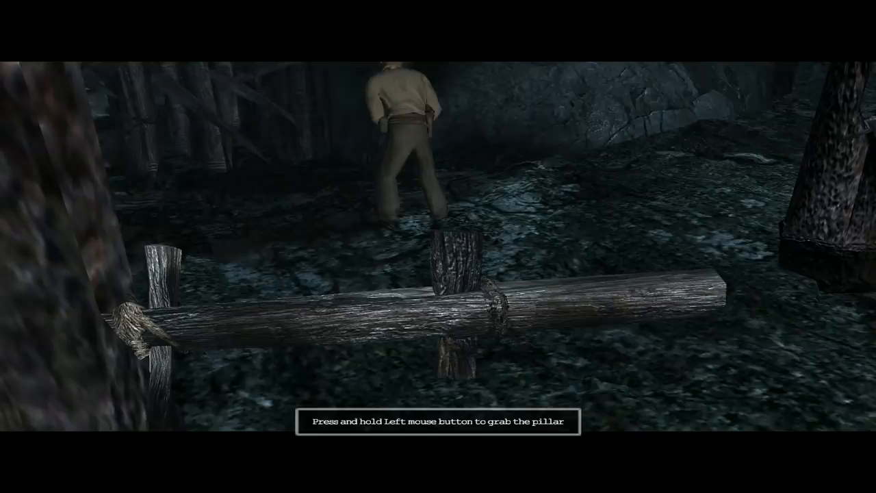
{"action": "left_click", "coordinate": [452, 294]}
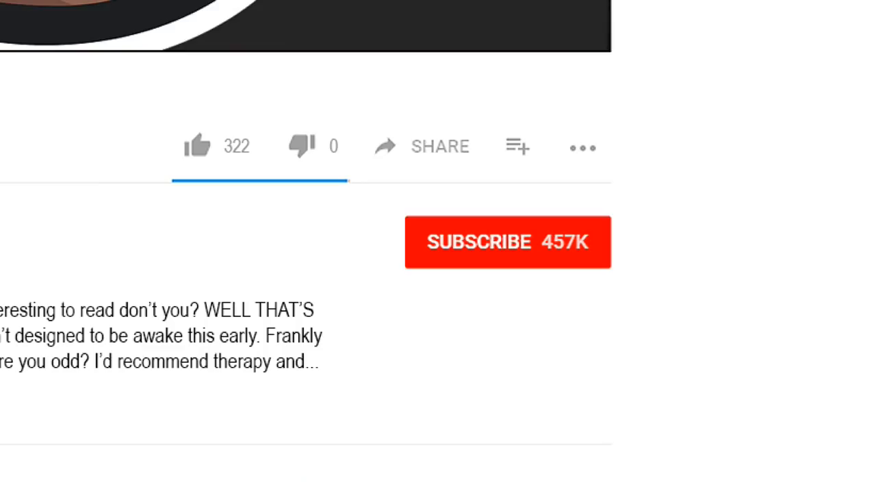
{"action": "left_click", "coordinate": [508, 241]}
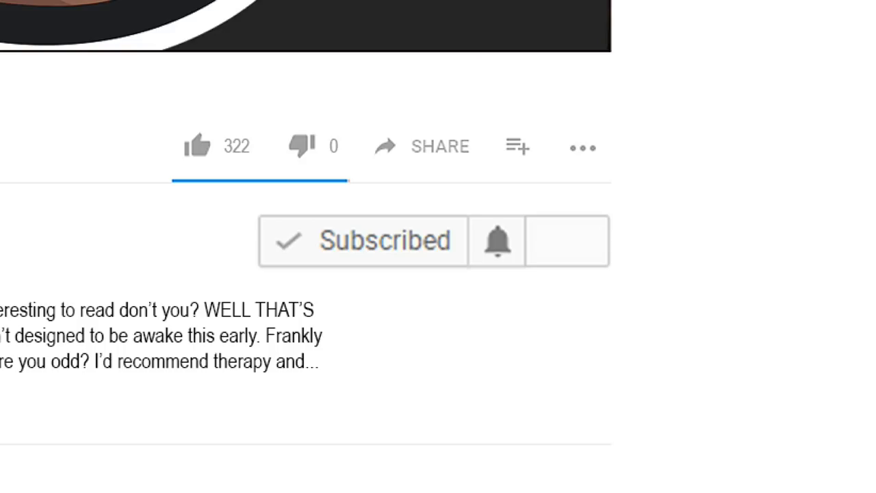